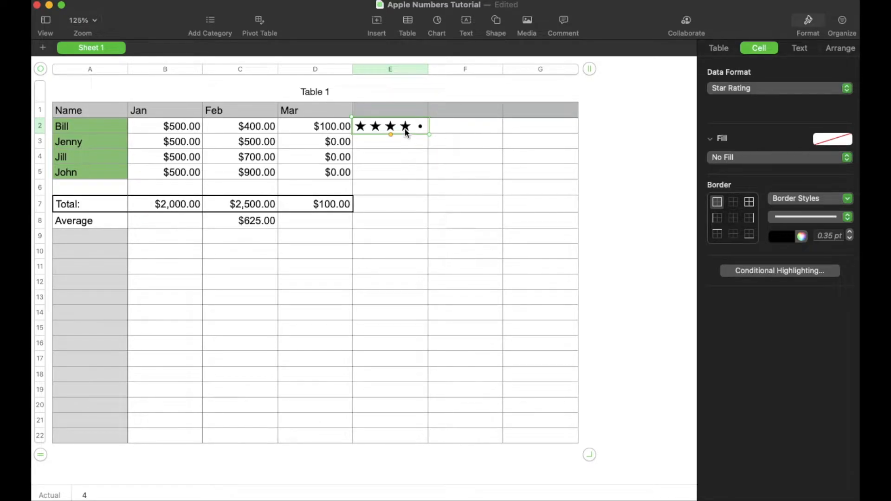
Step: Clear the star rating from E2 and return the cell to Automatic format
click(391, 126)
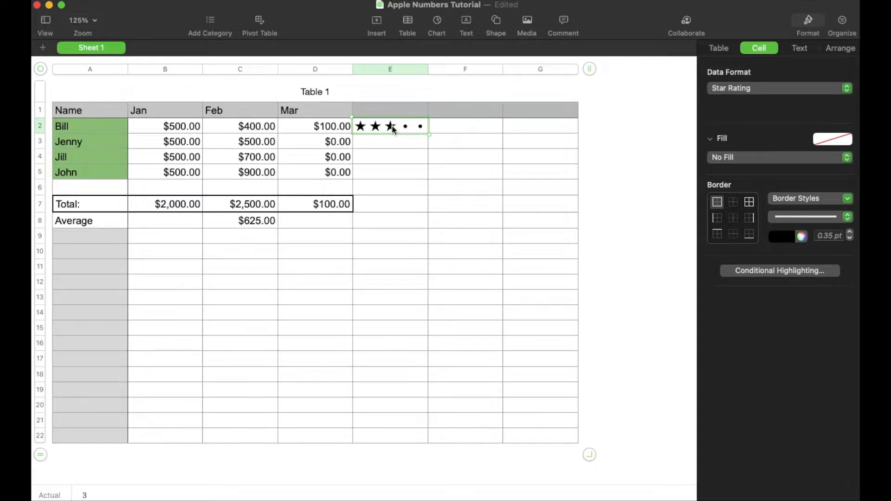
click(390, 125)
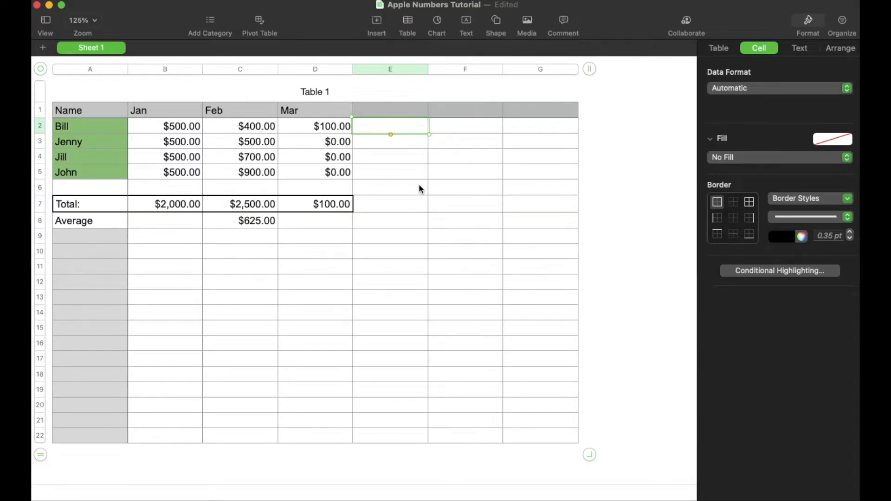
mouse_move(364, 169)
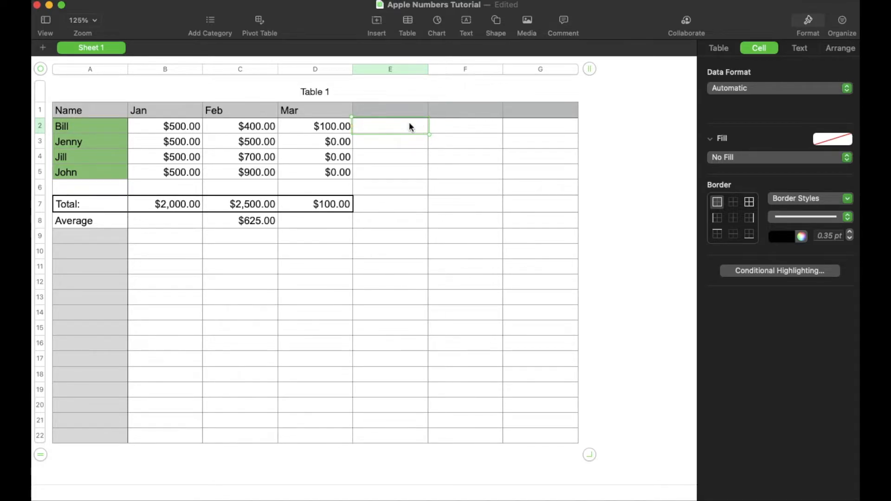
mouse_move(389, 134)
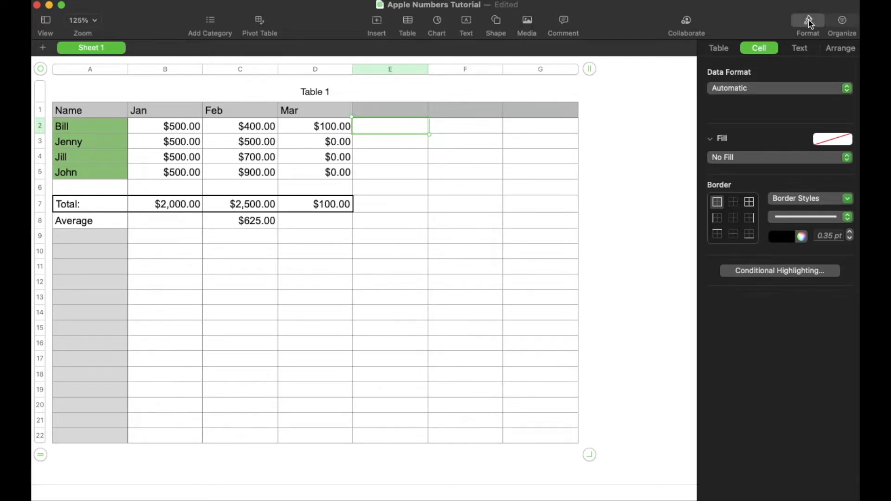
Step: Show the Format sidebar's Cell inspector to reach E2's Data Format choices
click(808, 19)
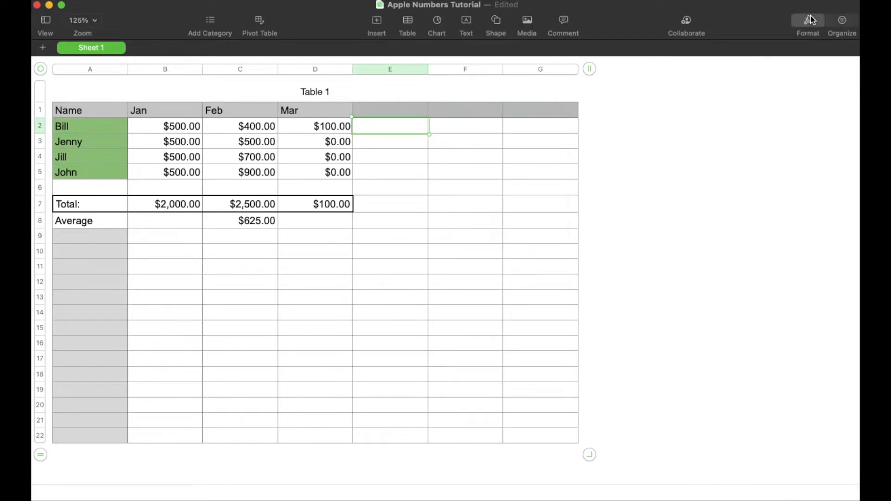
click(808, 19)
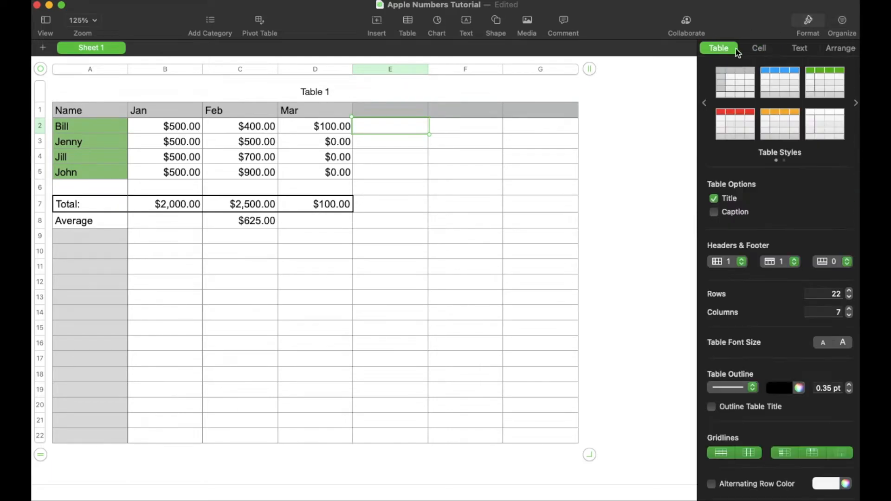
click(758, 48)
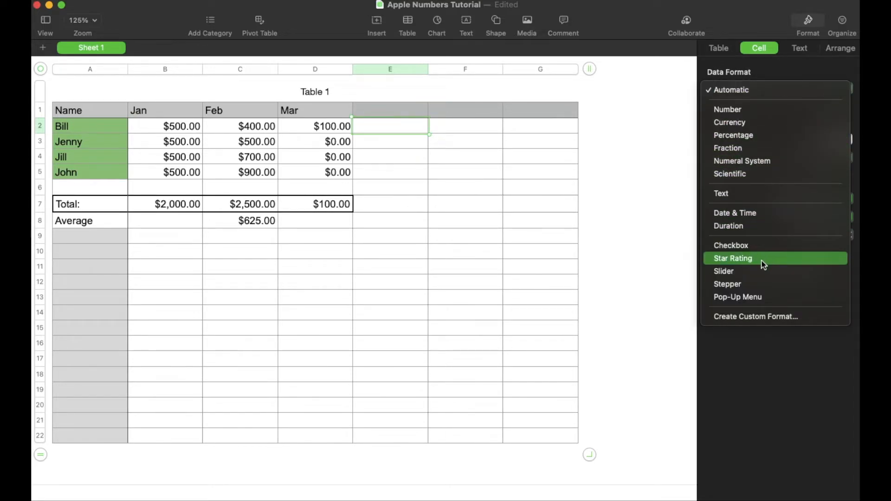
Step: Format E2 as a Star Rating control showing zero of five stars
click(732, 258)
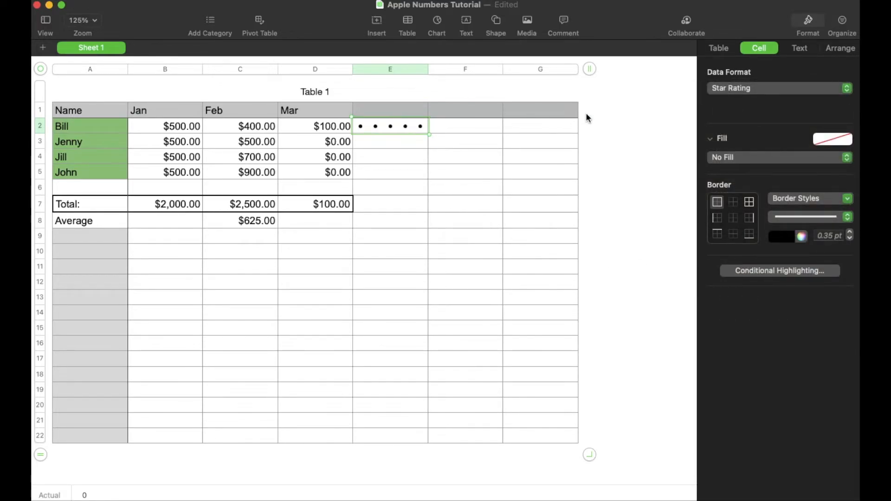
mouse_move(405, 130)
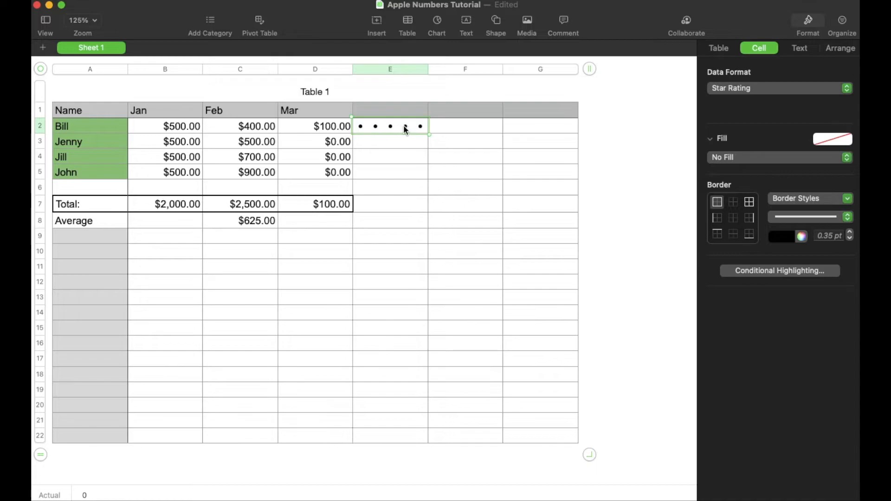
mouse_move(421, 127)
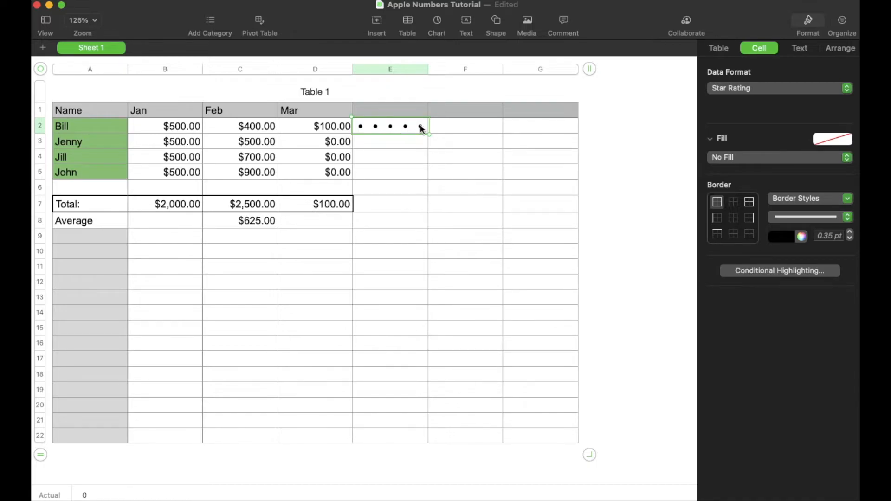
Step: Try ratings of five, three, two, five and one stars in E2, finishing at three stars
click(420, 126)
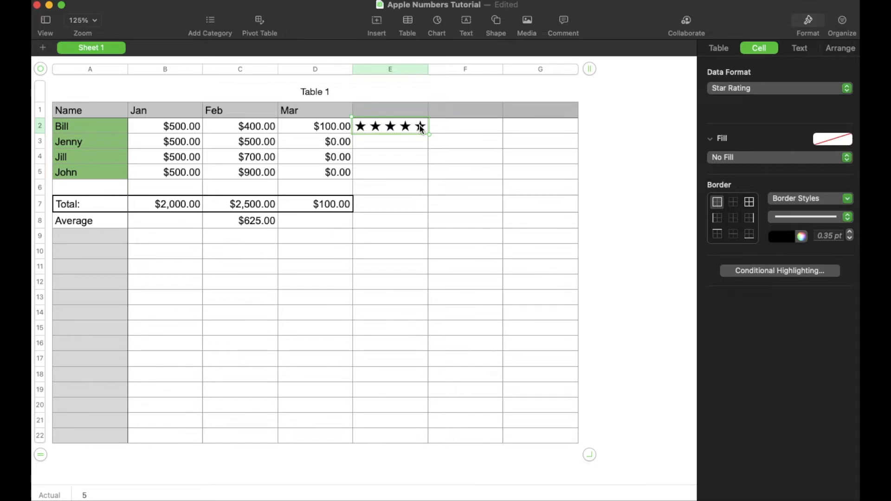
click(390, 126)
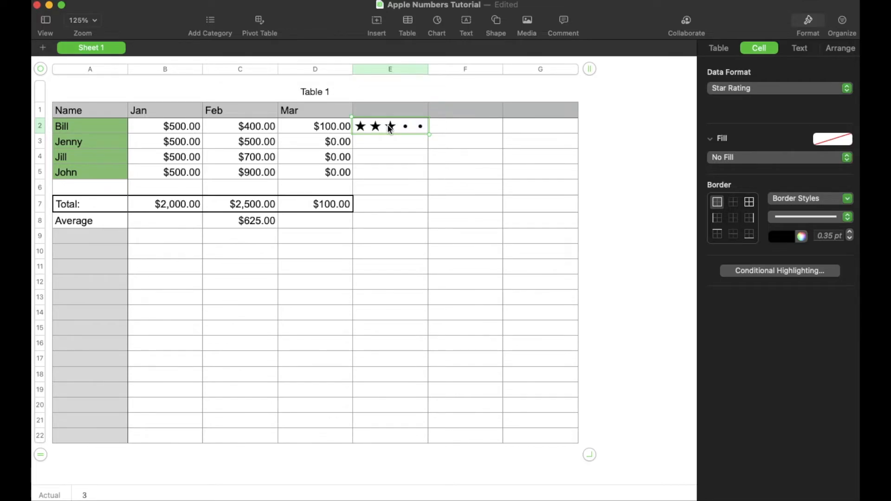
click(375, 127)
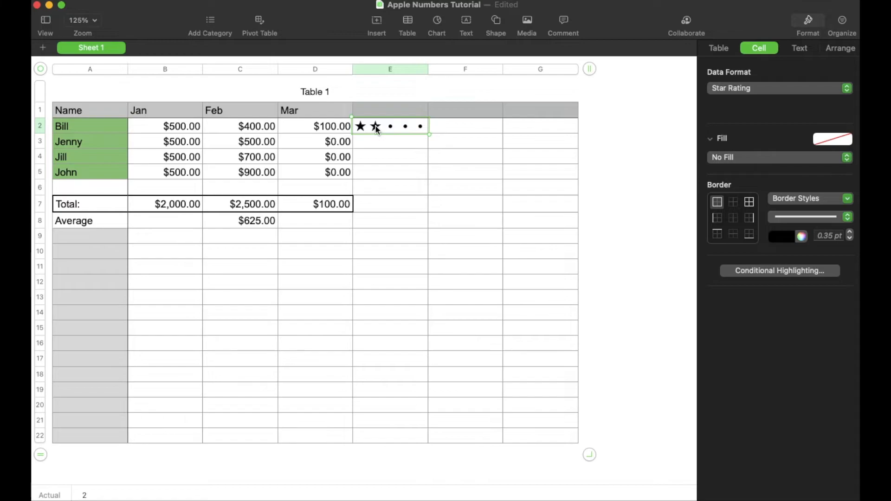
click(375, 126)
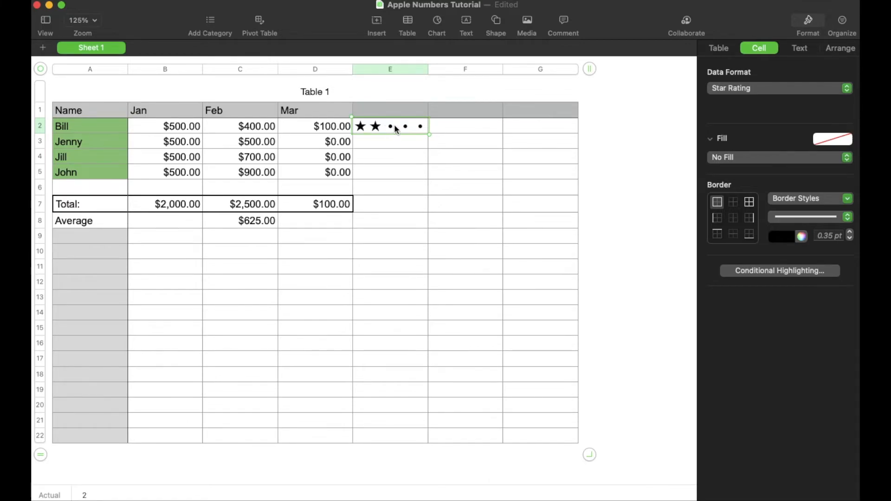
click(420, 127)
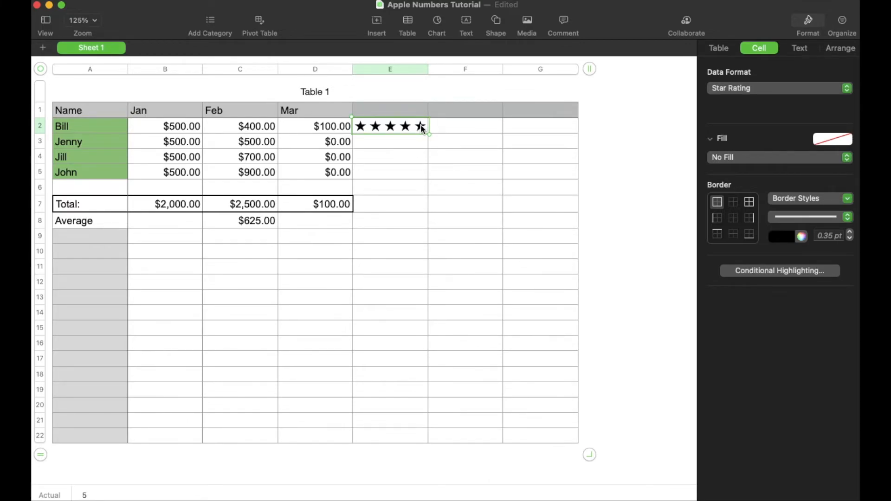
click(361, 126)
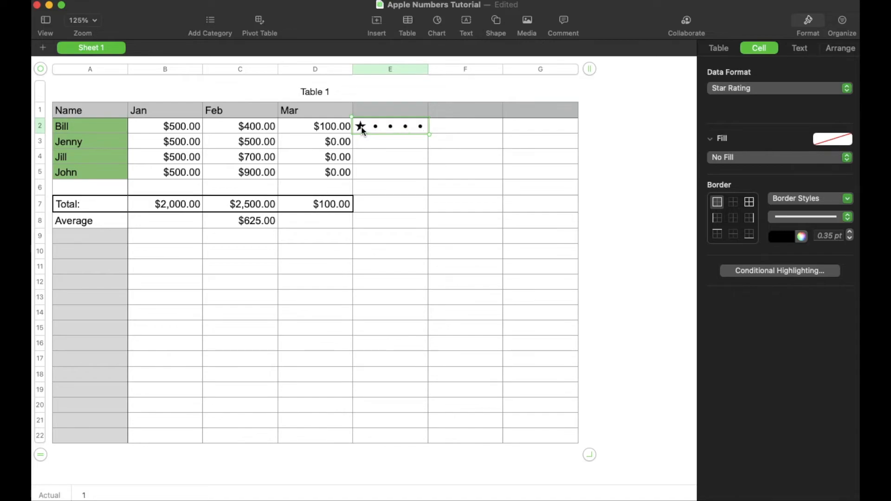
click(391, 126)
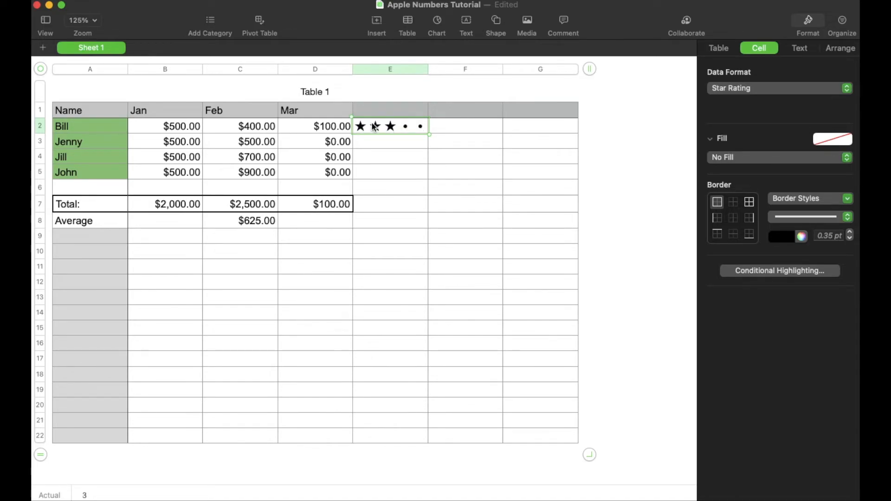
click(391, 127)
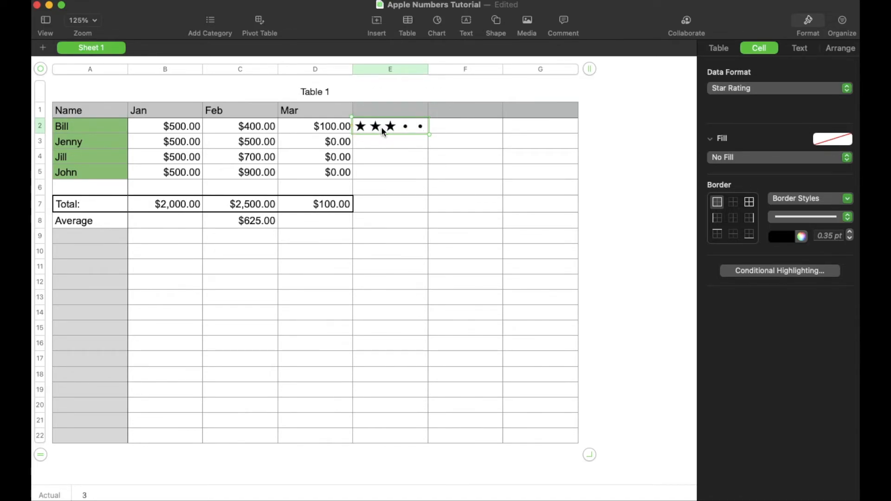
mouse_move(402, 151)
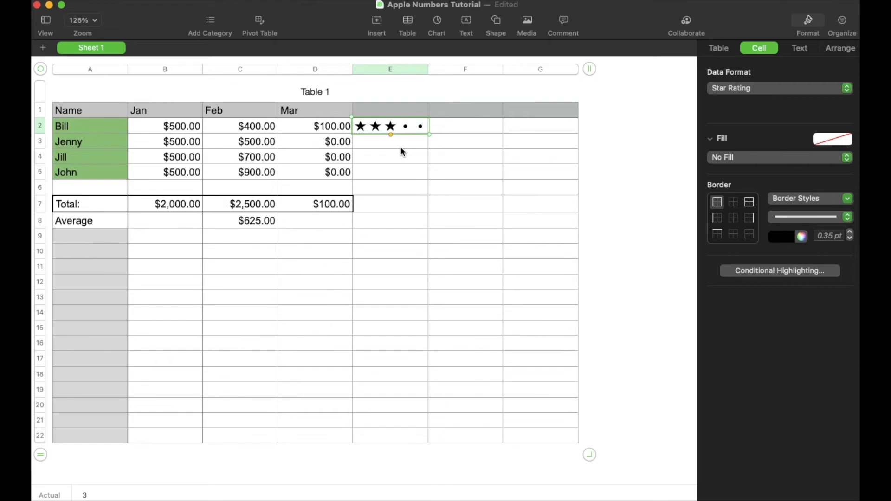
mouse_move(425, 164)
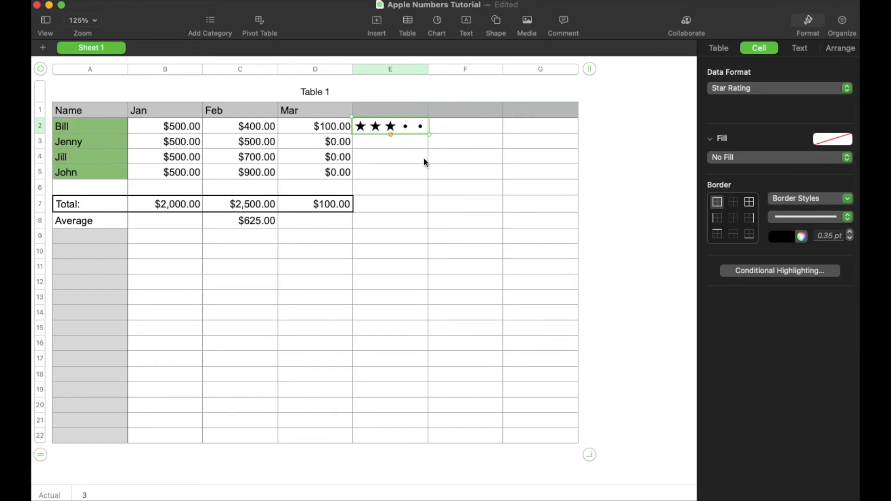
mouse_move(511, 158)
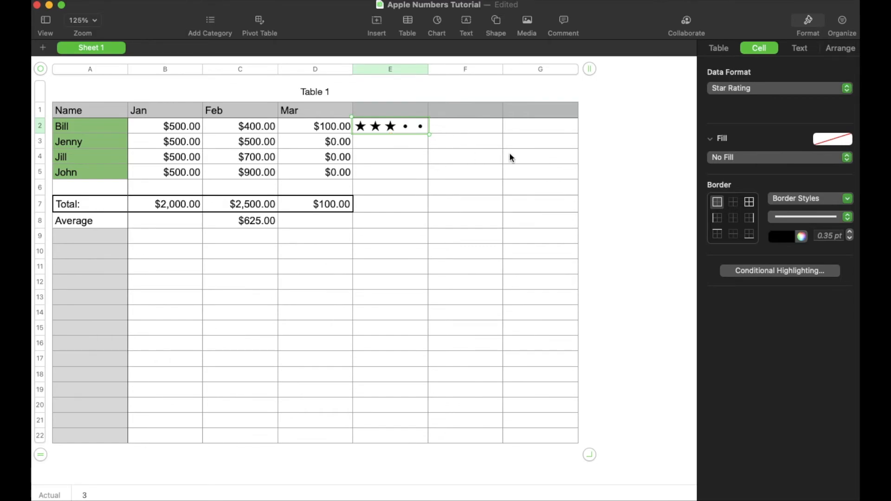